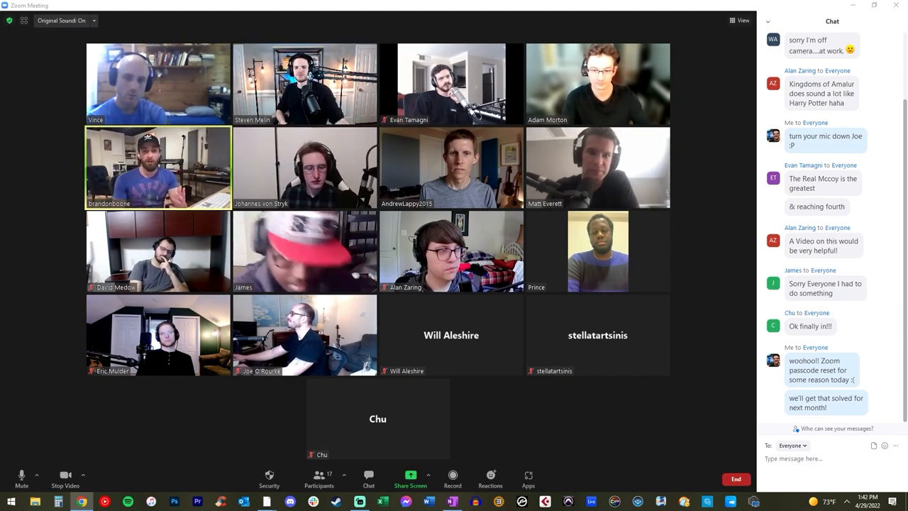
- Mute your own microphone while the gallery call and chat stay open
{"action": "left_click", "coordinate": [21, 474]}
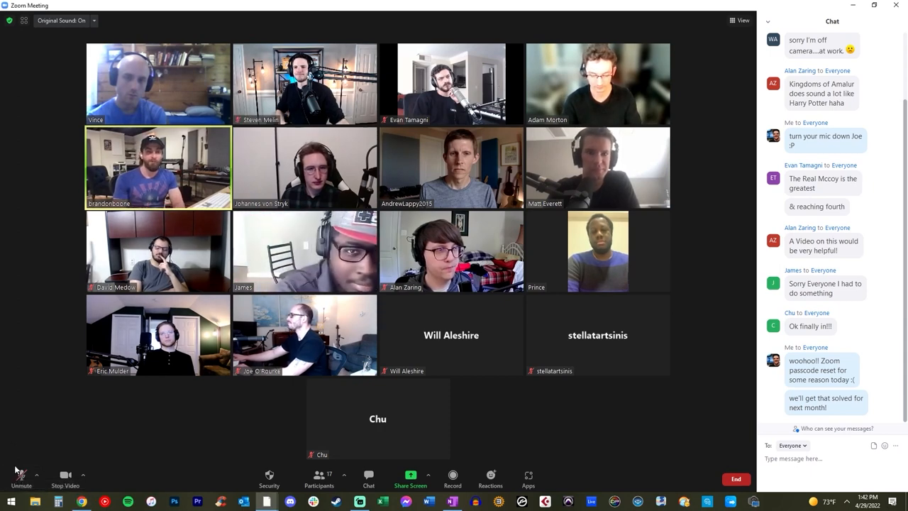